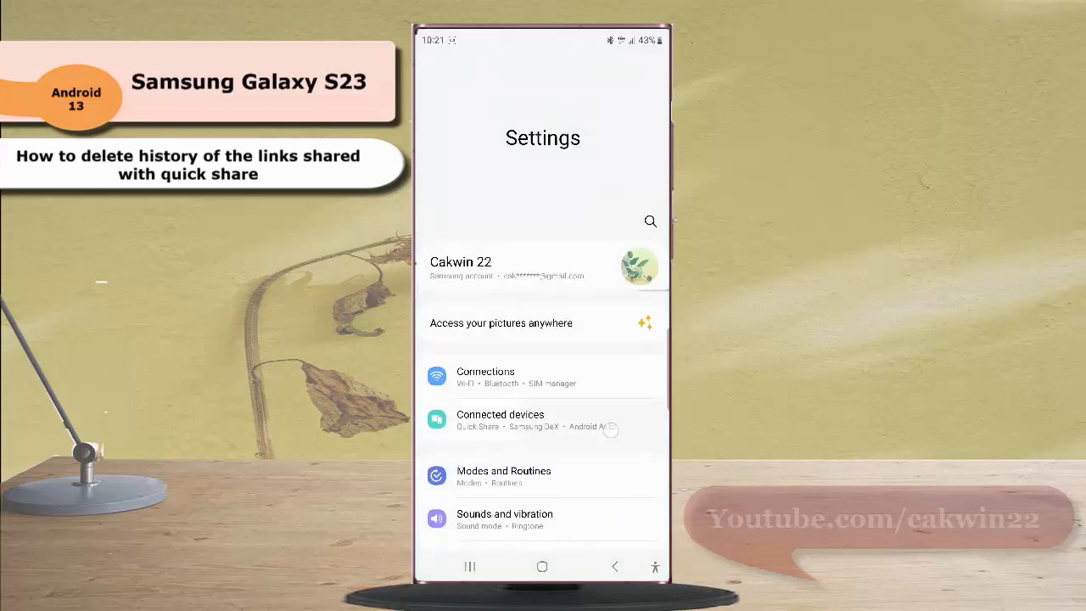
Go through Connected devices into Quick Share and open Link sharing history.
left_click(500, 421)
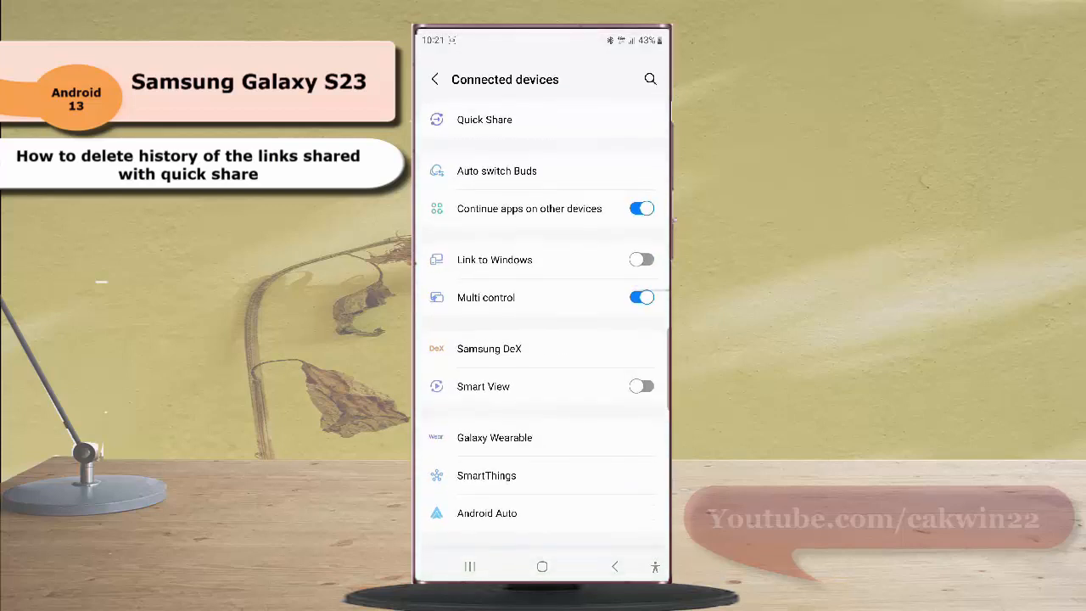
left_click(484, 118)
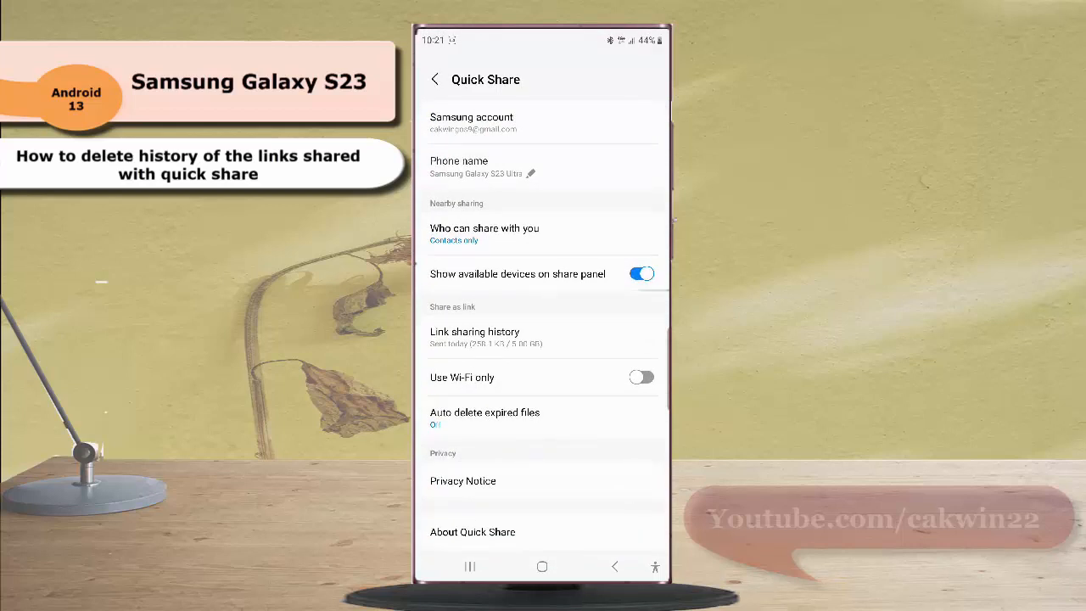
left_click(543, 337)
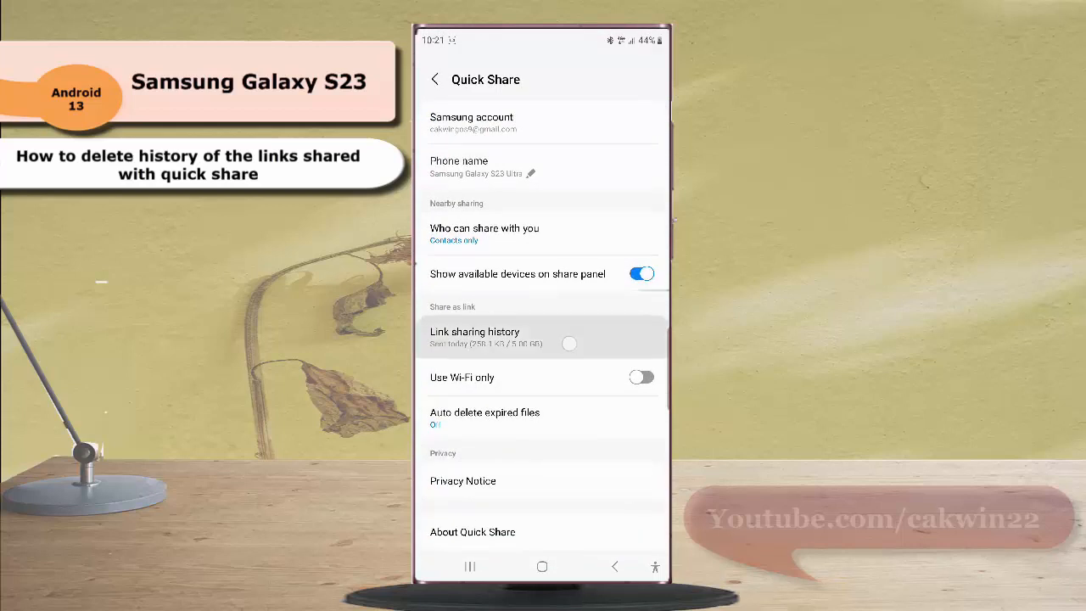
Show the link sharing history and select the first expired May 9 link.
left_click(476, 337)
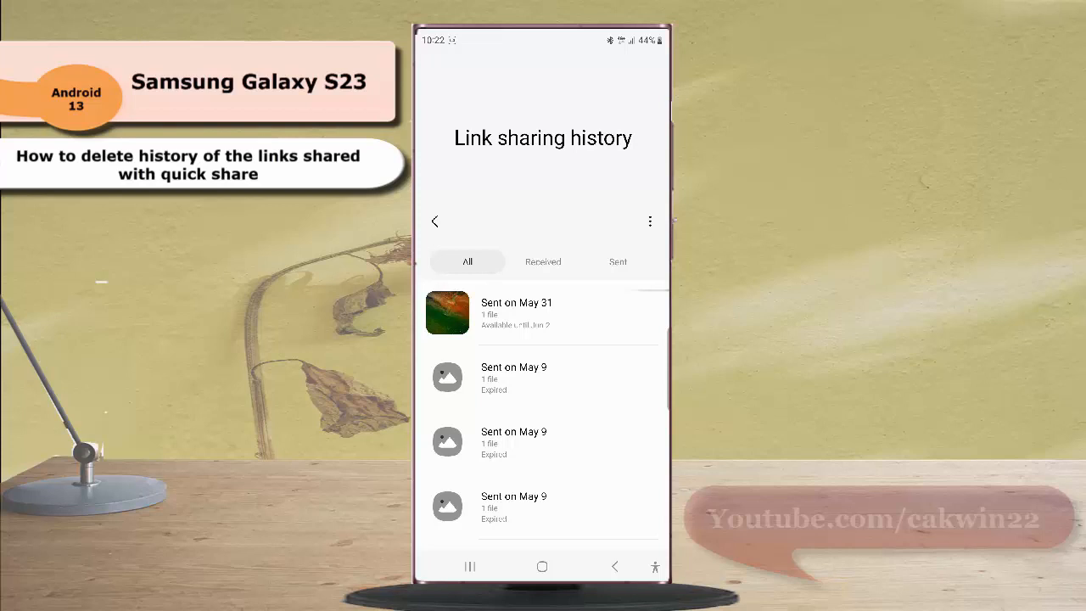
left_click(543, 377)
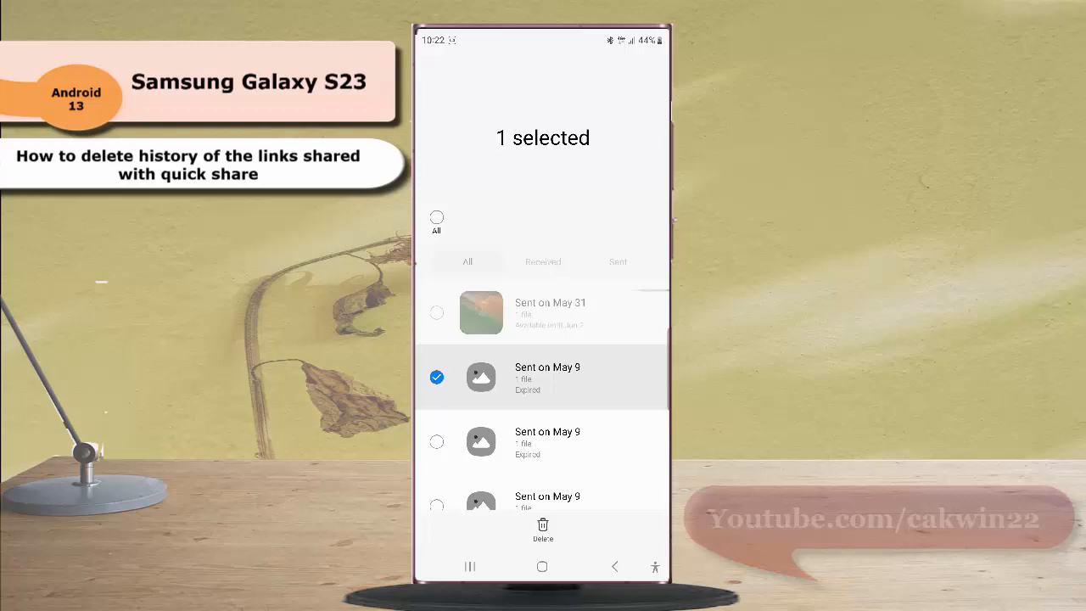
Add the second May 9 link to the selection and confirm deleting both links.
left_click(437, 441)
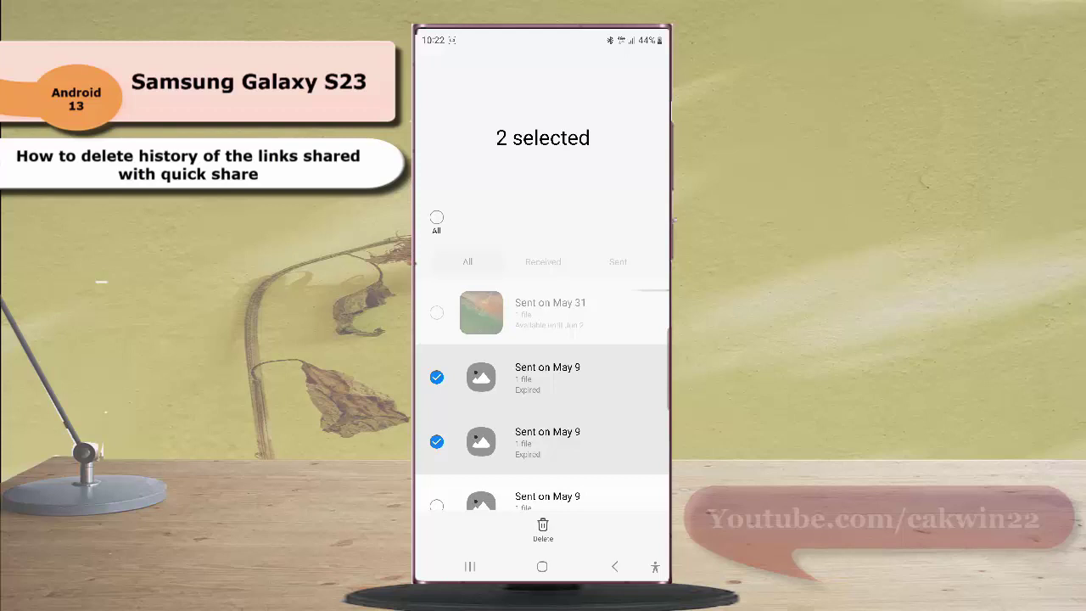
left_click(543, 530)
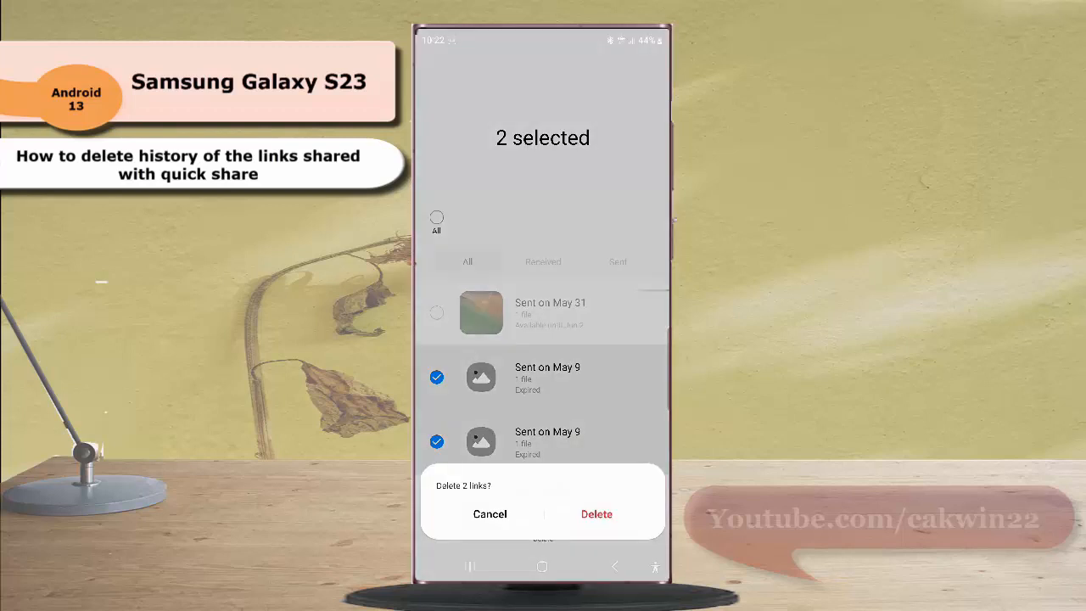
left_click(596, 514)
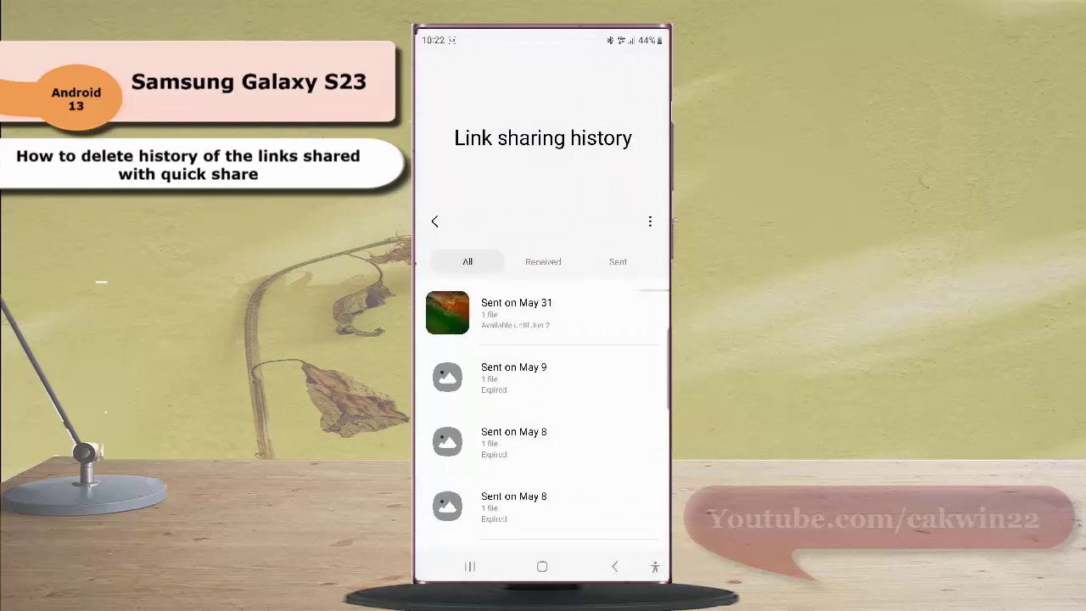